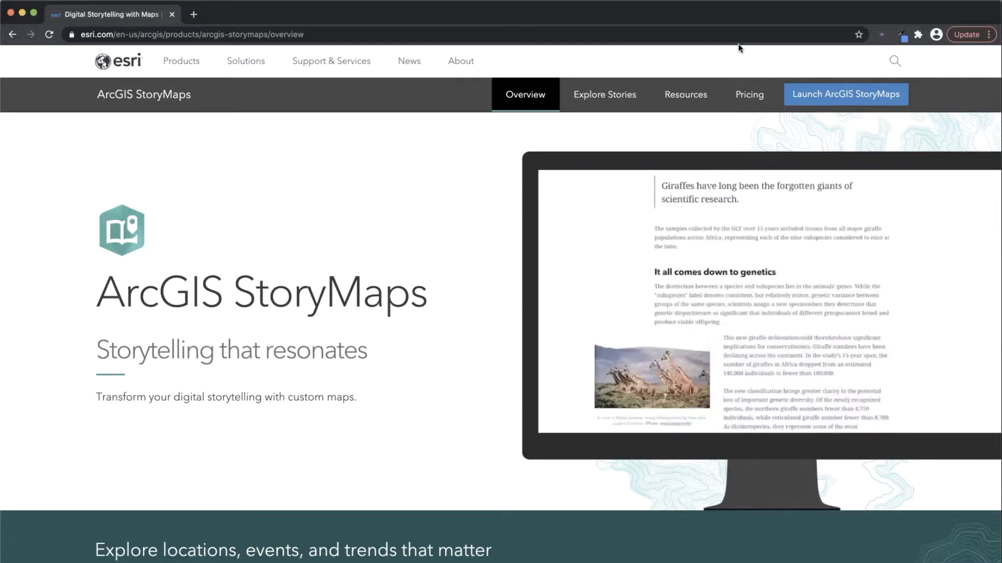
Scroll the StoryMaps overview and go to the Explore Stories page.
scroll(down, 3)
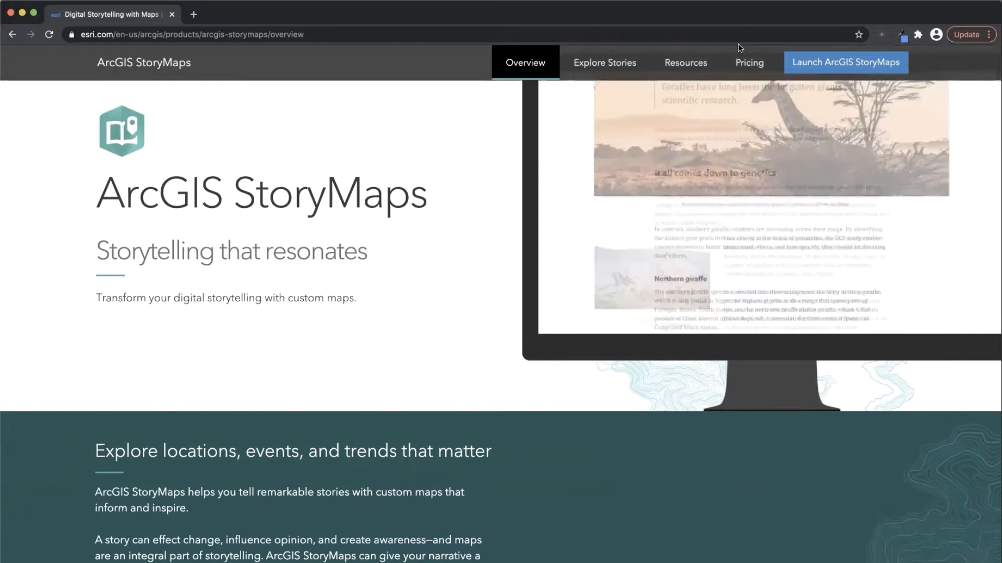
scroll(down, 3)
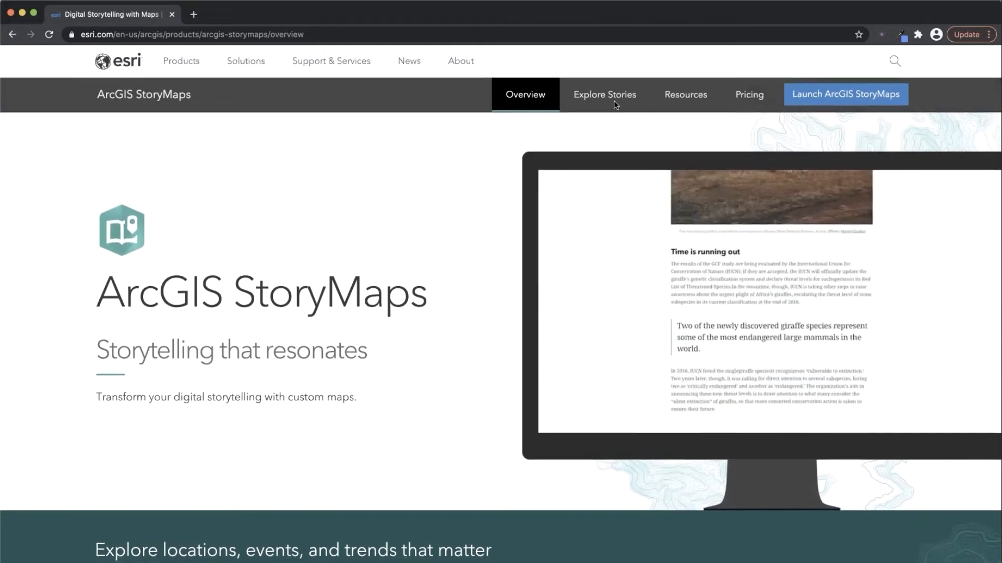
click(605, 95)
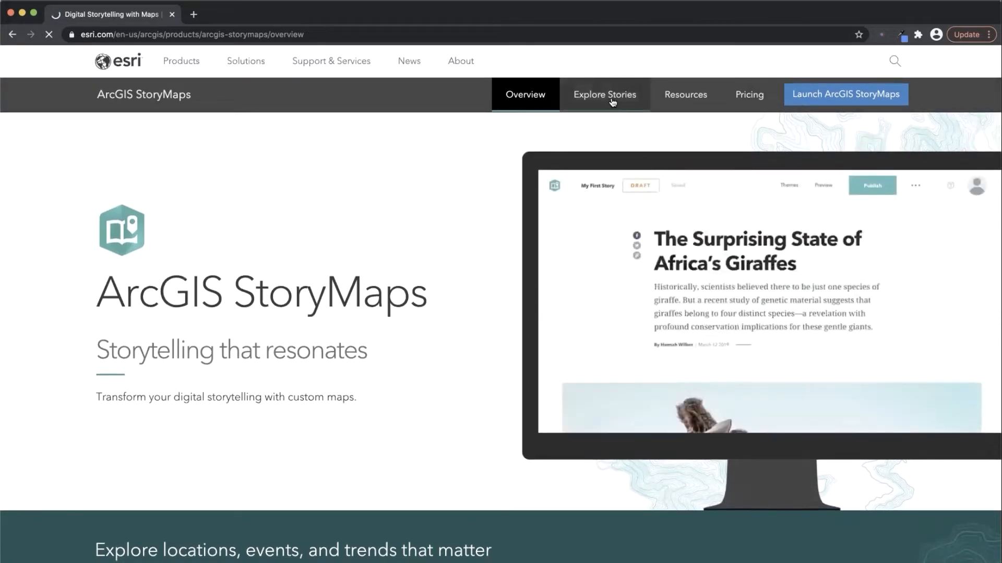
click(604, 94)
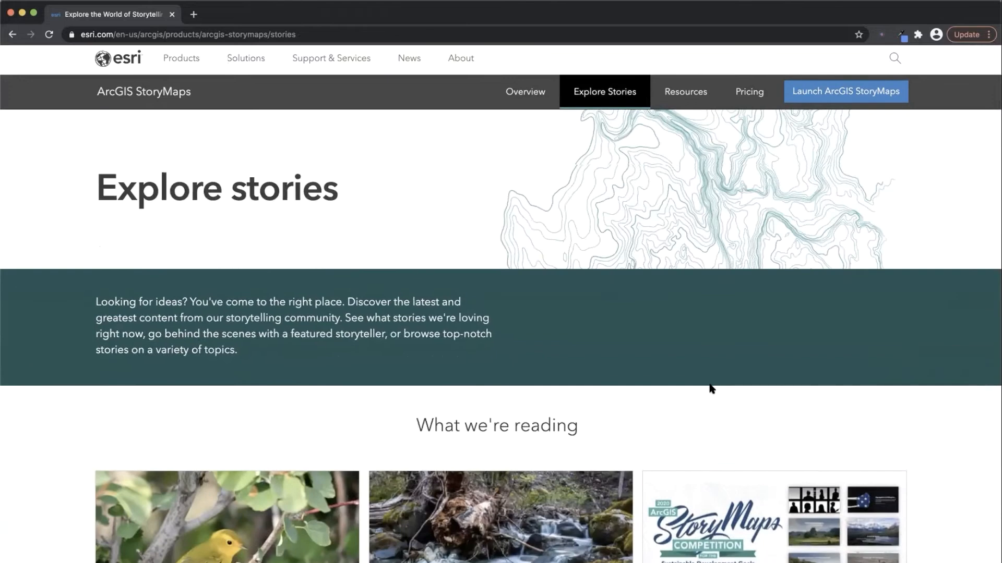
Go to the Resources page showing the 'Start with a great story' guides.
scroll(down, 3)
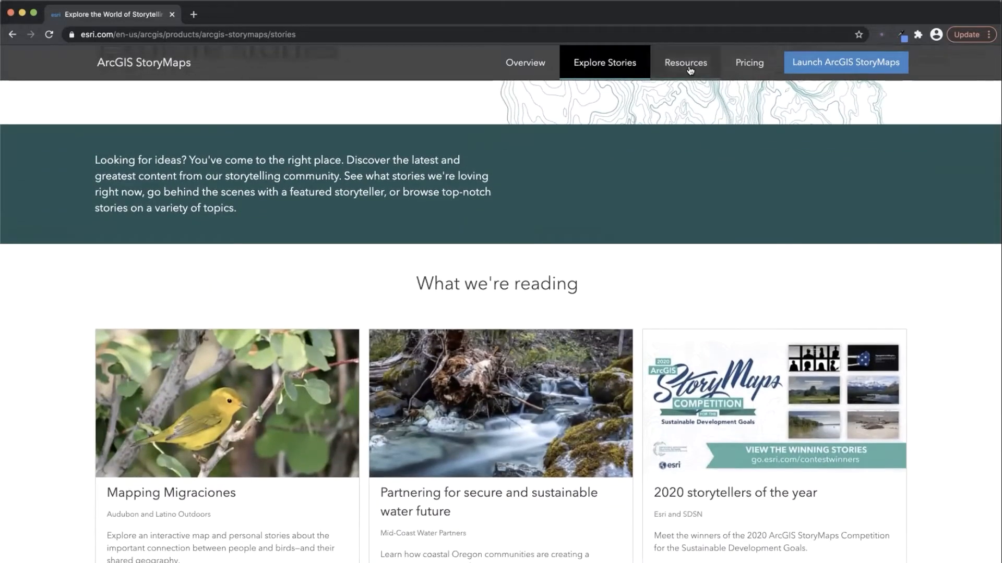
click(685, 62)
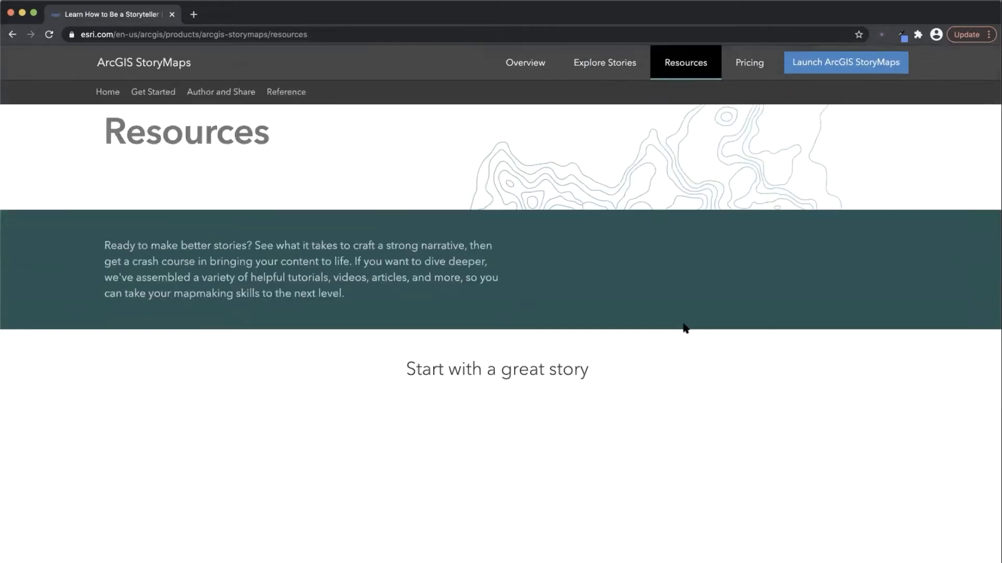
scroll(down, 3)
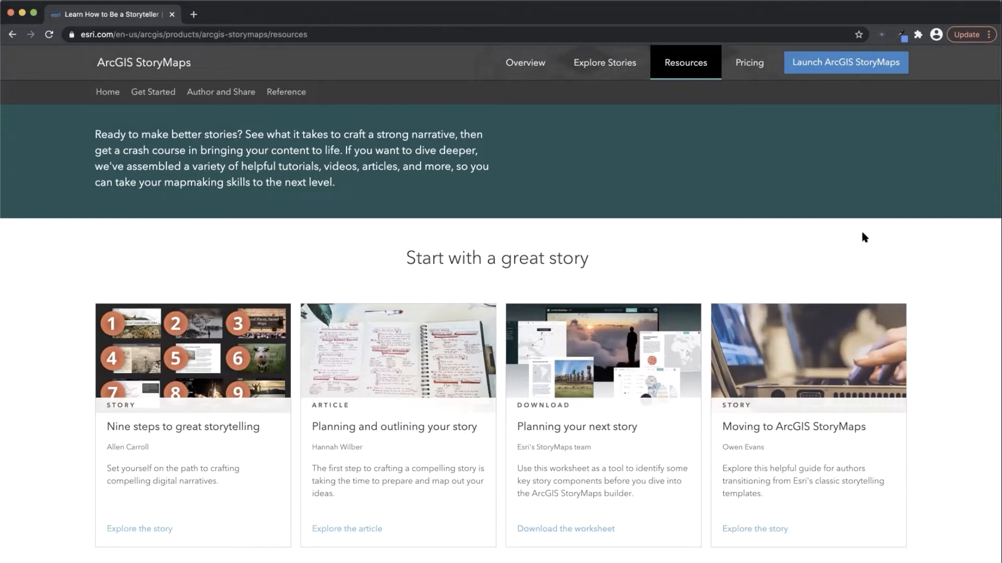
mouse_move(853, 74)
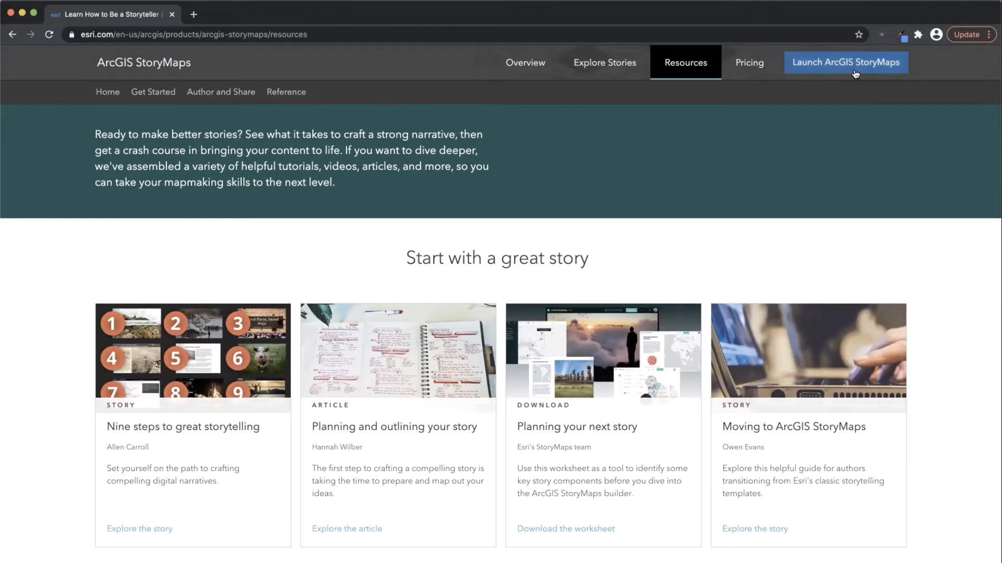
Launch StoryMaps, edit 'Introduction to Storytelling', and scroll to its map and text section.
click(846, 62)
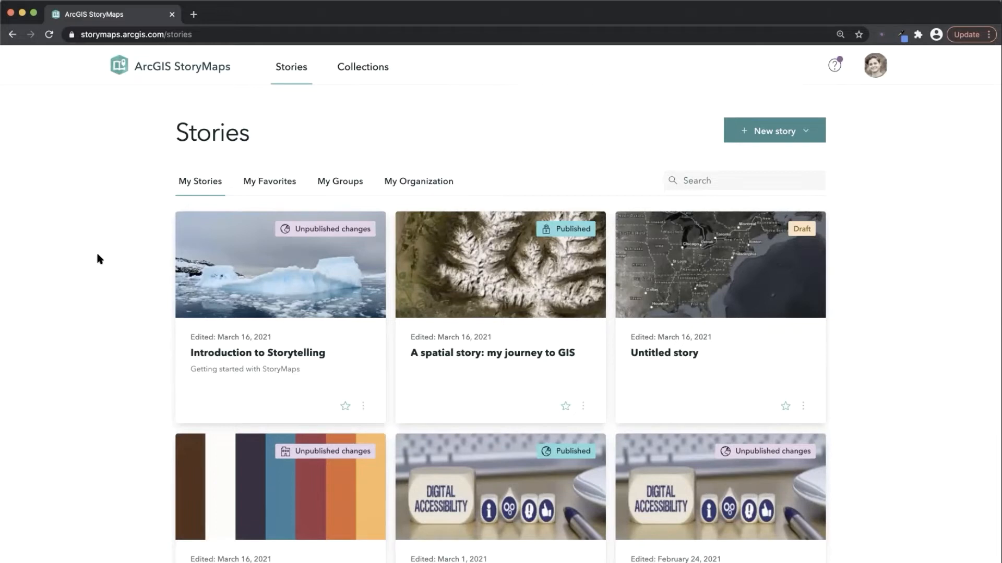
click(281, 264)
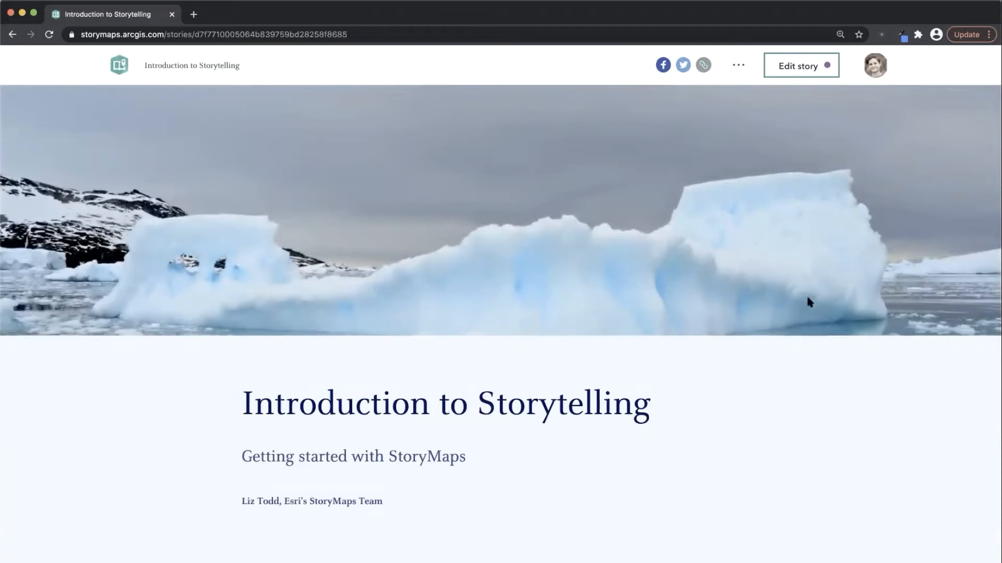
click(798, 65)
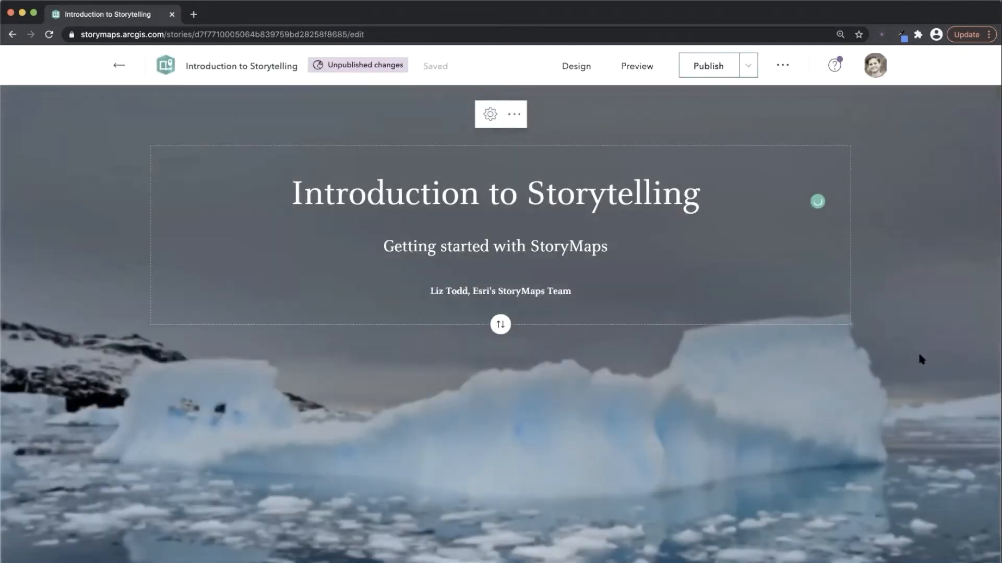
scroll(down, 3)
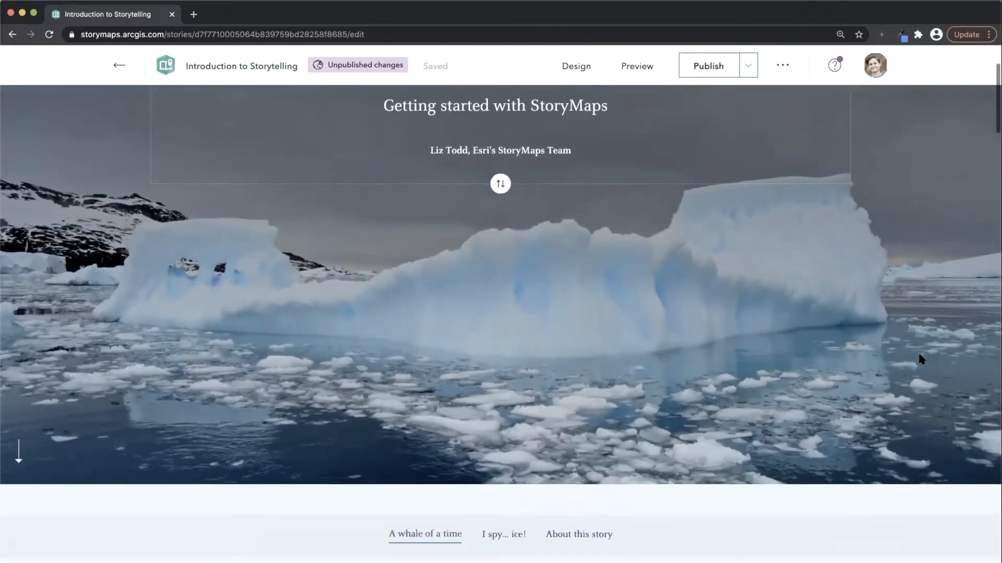
scroll(down, 3)
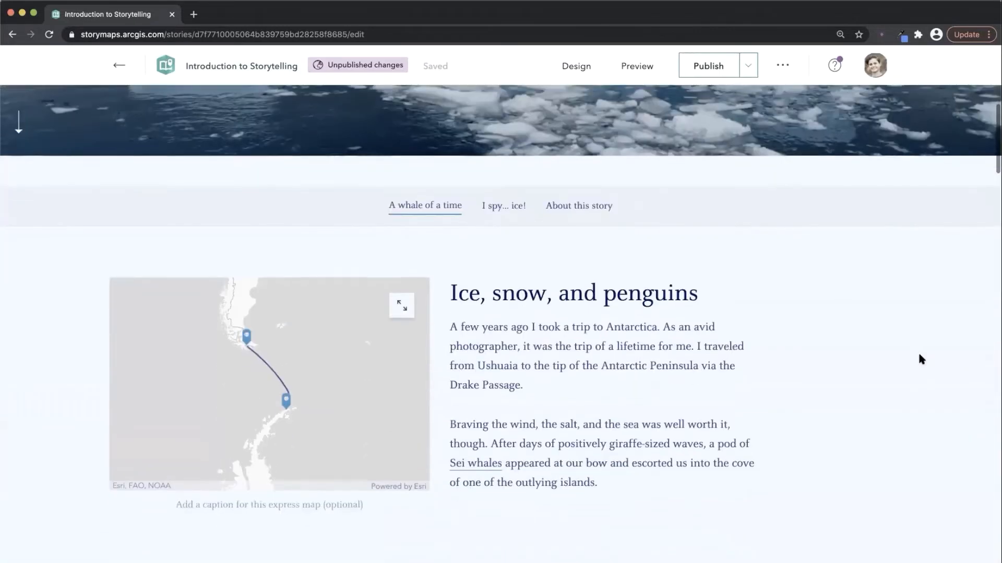
Open the insert menu beside the map and browse basic, media and immersive blocks.
click(429, 405)
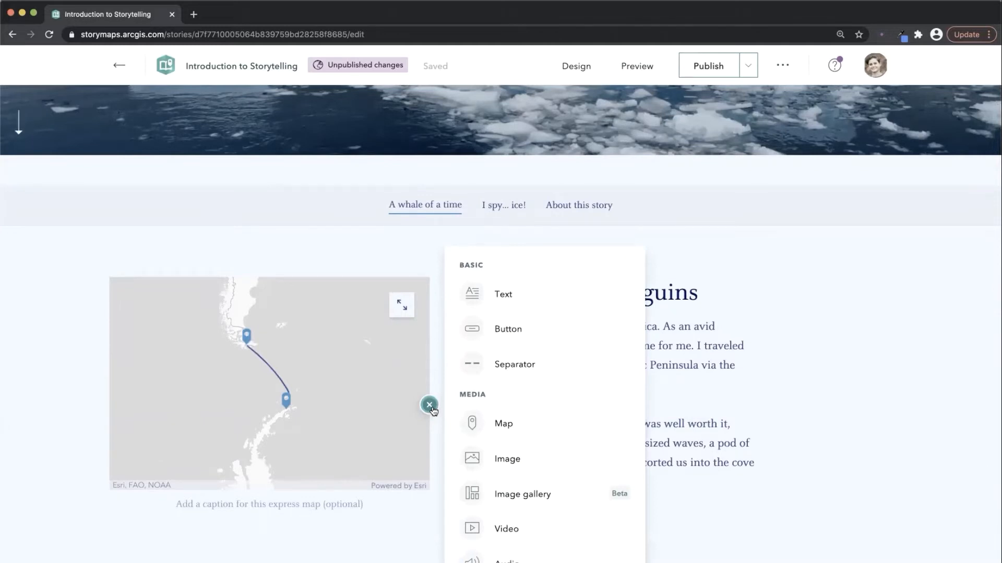
mouse_move(471, 330)
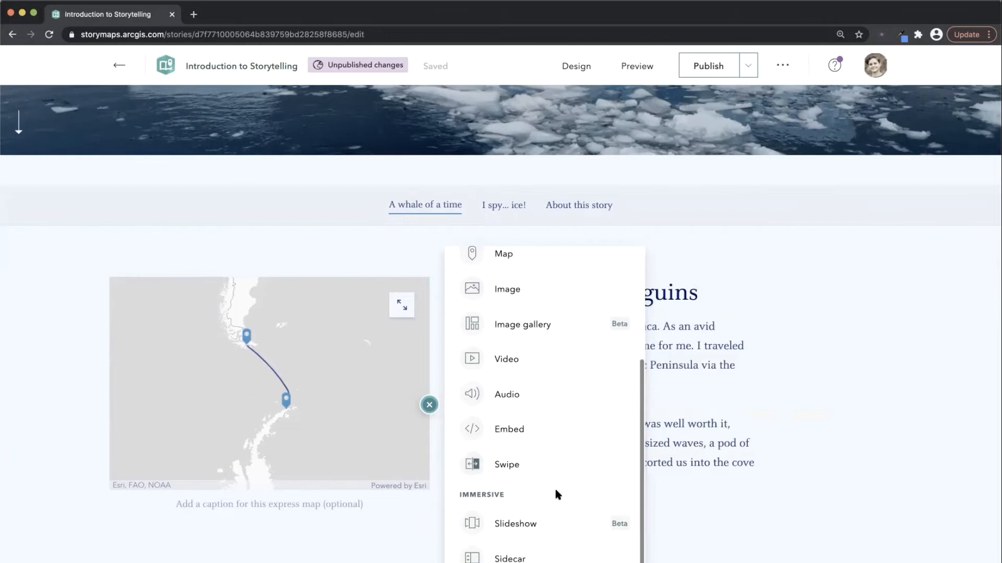
scroll(down, 3)
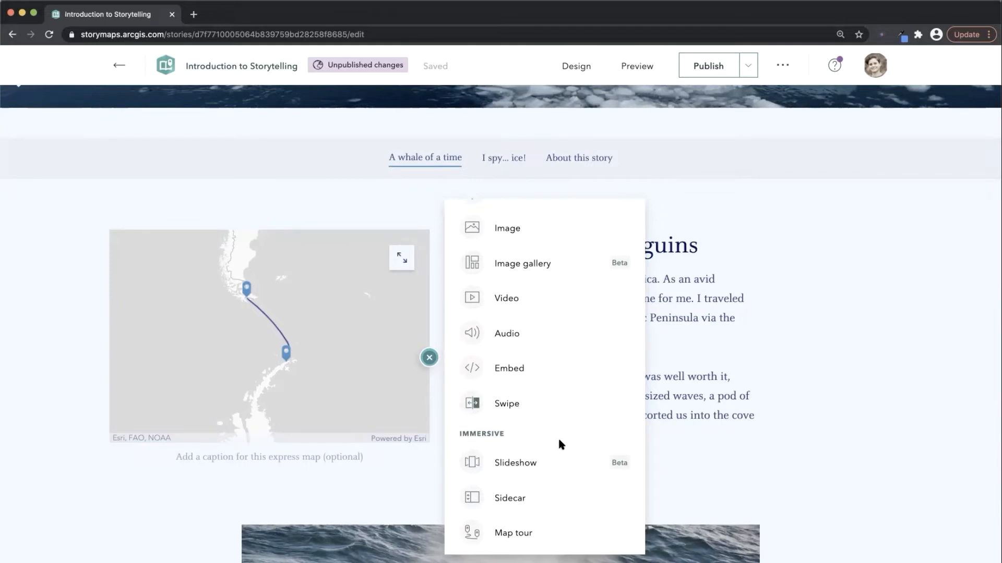
mouse_move(732, 348)
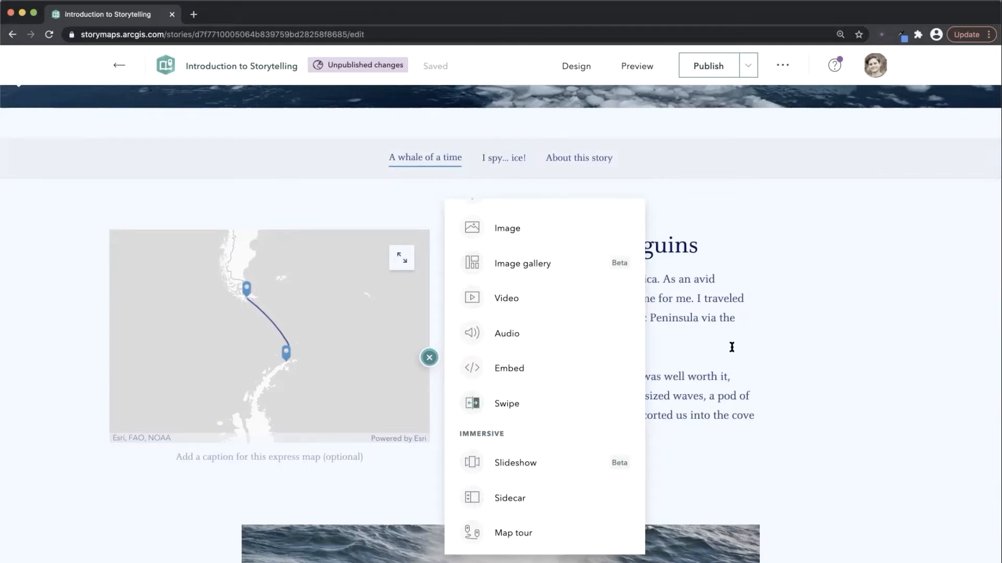
Close the block menu and highlight 'it was the trip of a lifetime for me'.
click(429, 357)
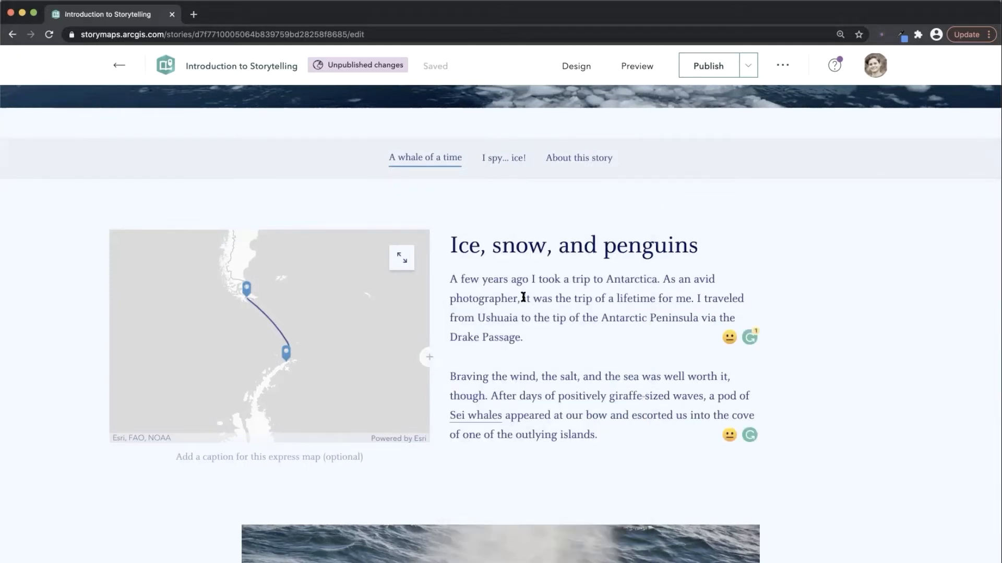
drag(523, 299, 691, 299)
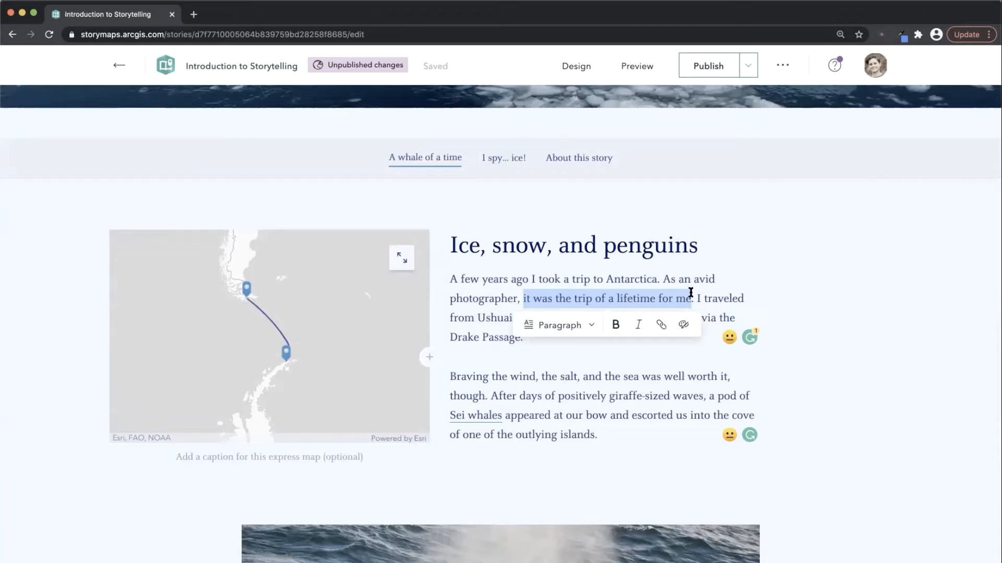
scroll(down, 3)
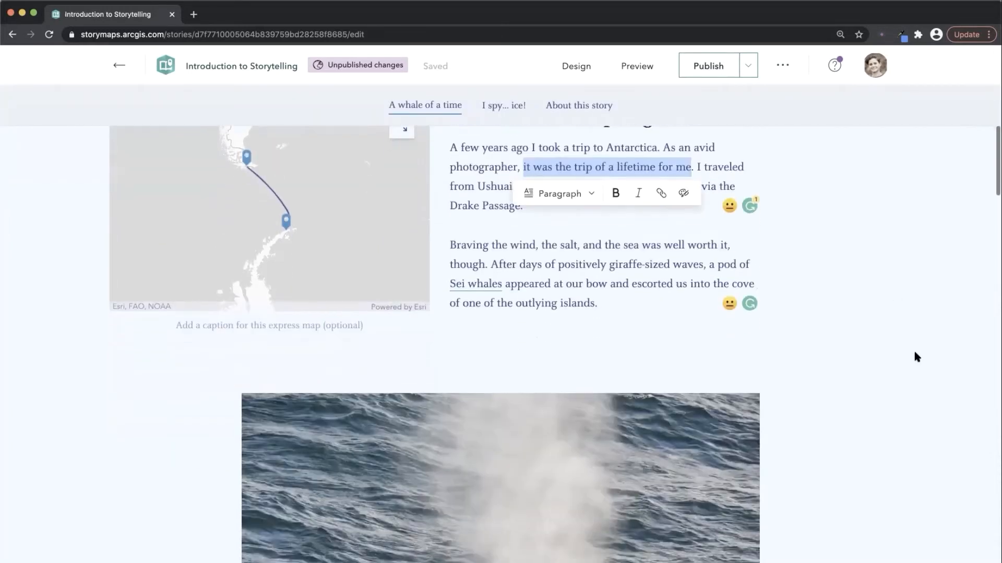
Set the whale spout photo to Wide, then Full size.
scroll(down, 3)
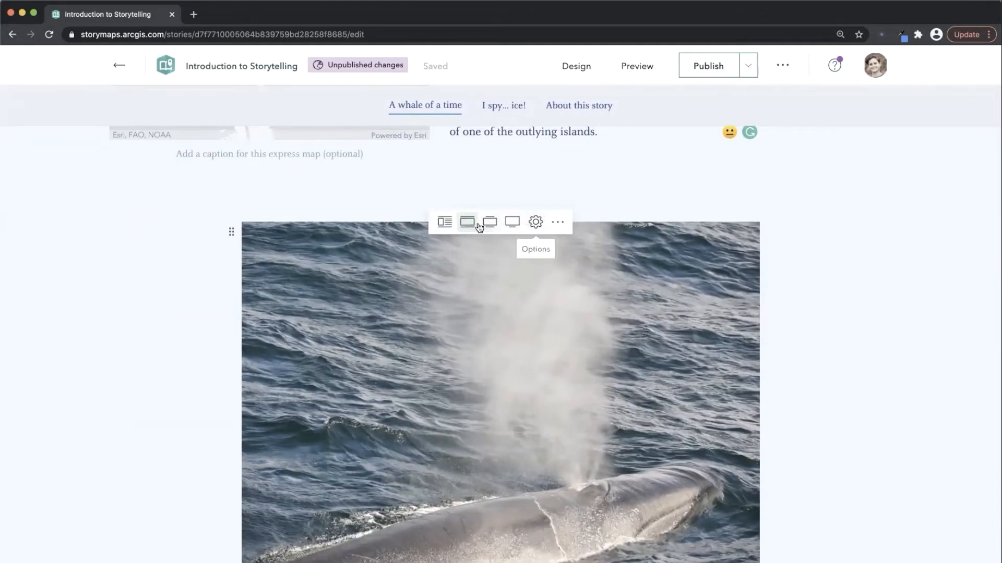
click(490, 222)
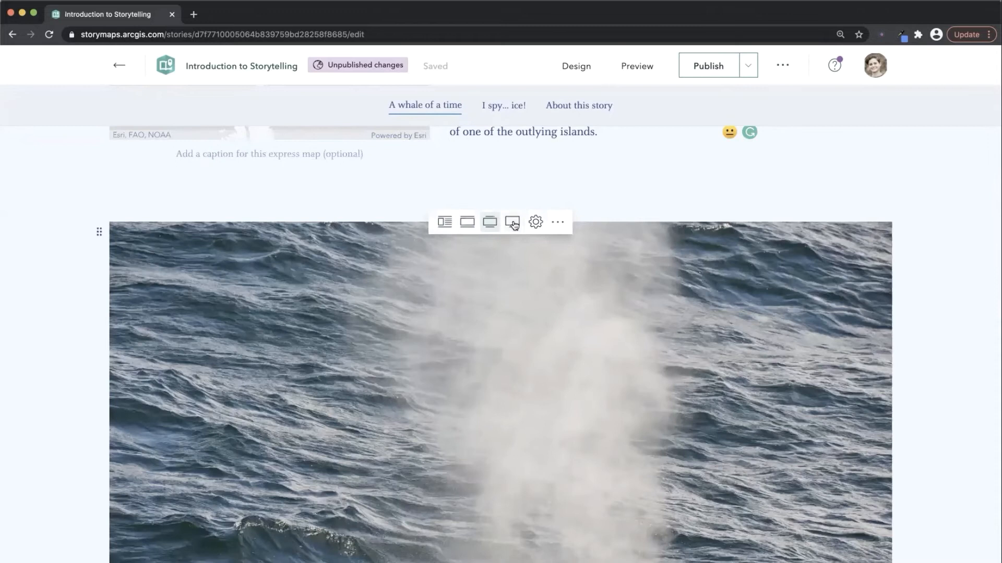
click(467, 222)
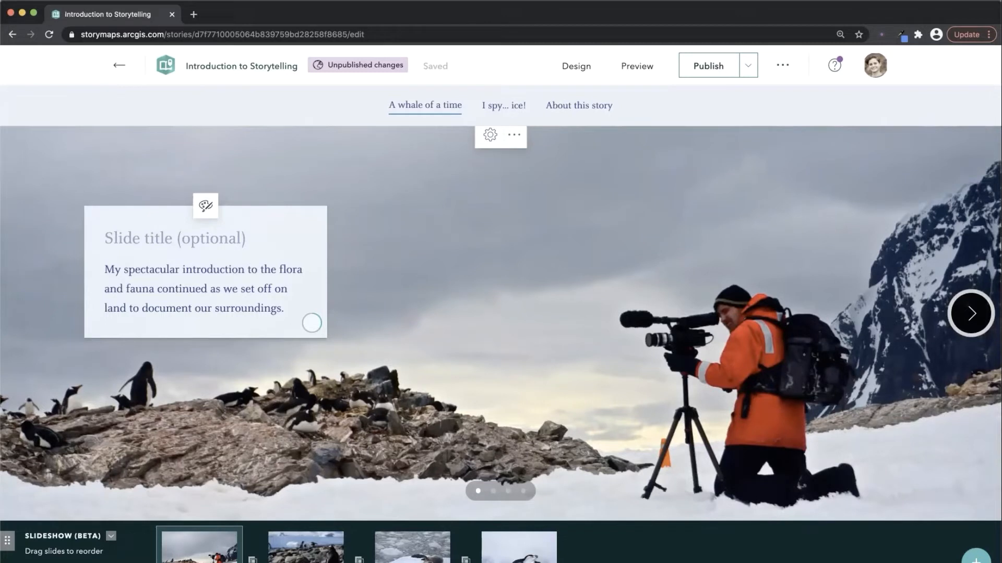
Advance the slideshow twice, then scroll past the Douglas Mawson quote to 'I spy... ice!'.
click(974, 327)
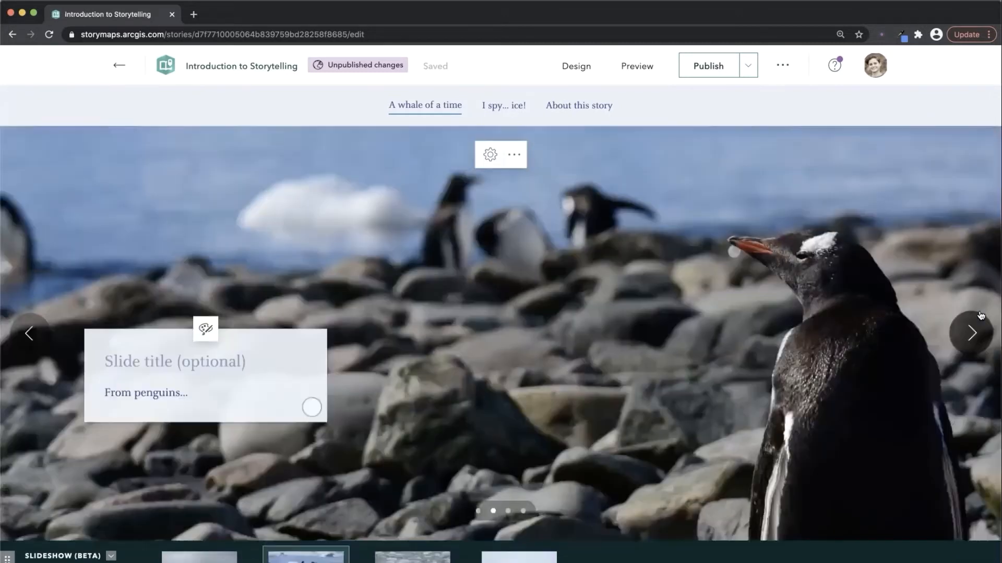
click(971, 333)
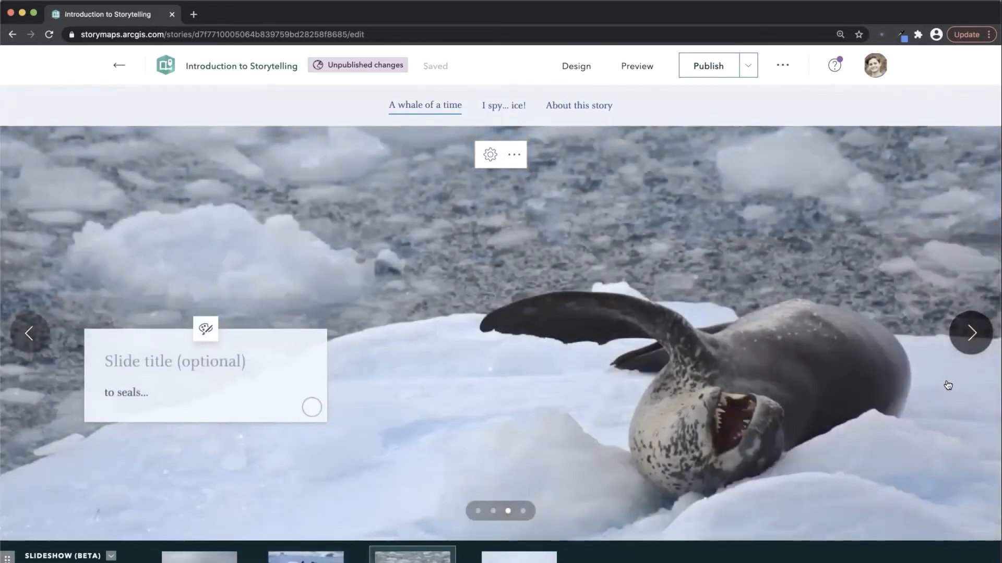
scroll(down, 3)
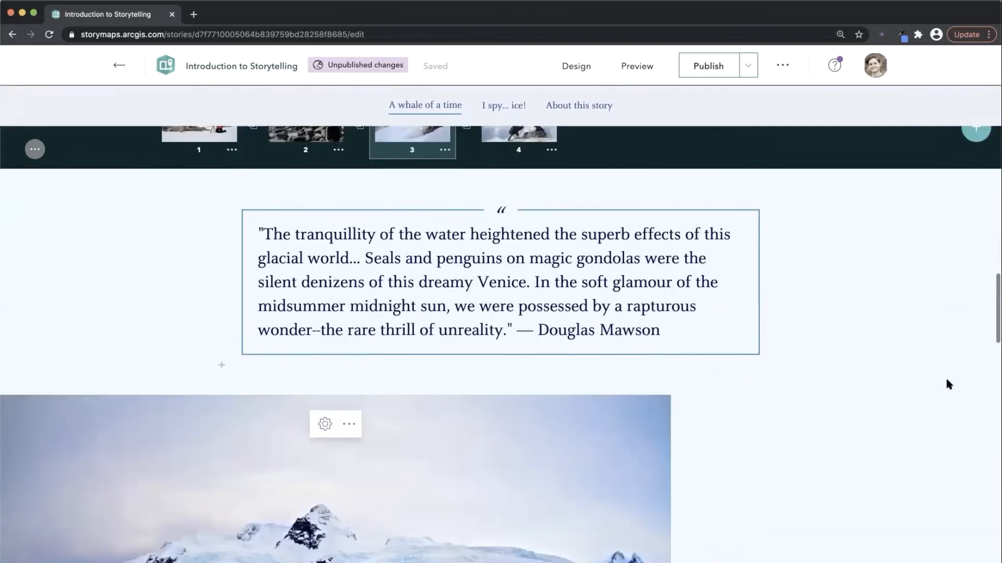
scroll(down, 3)
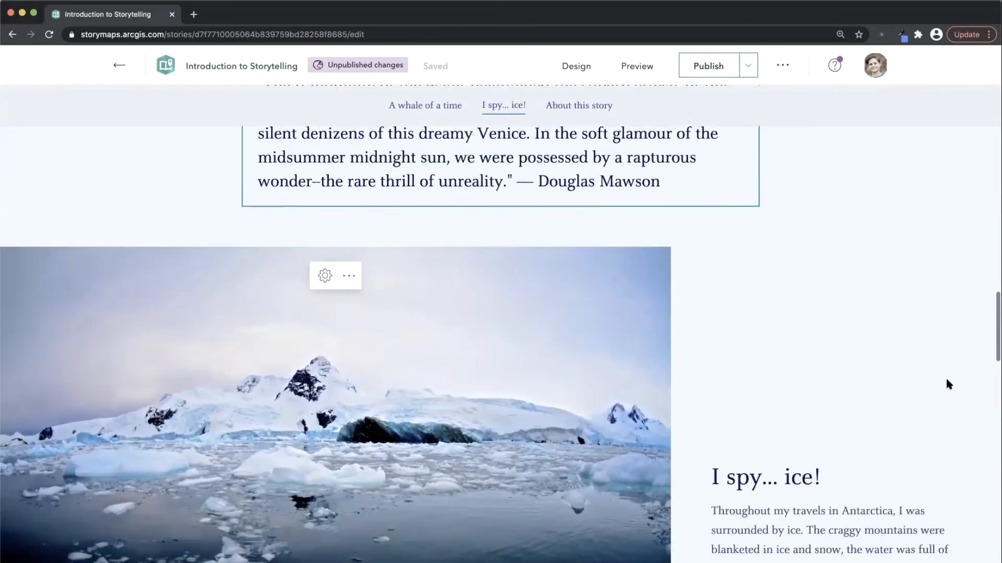
scroll(down, 3)
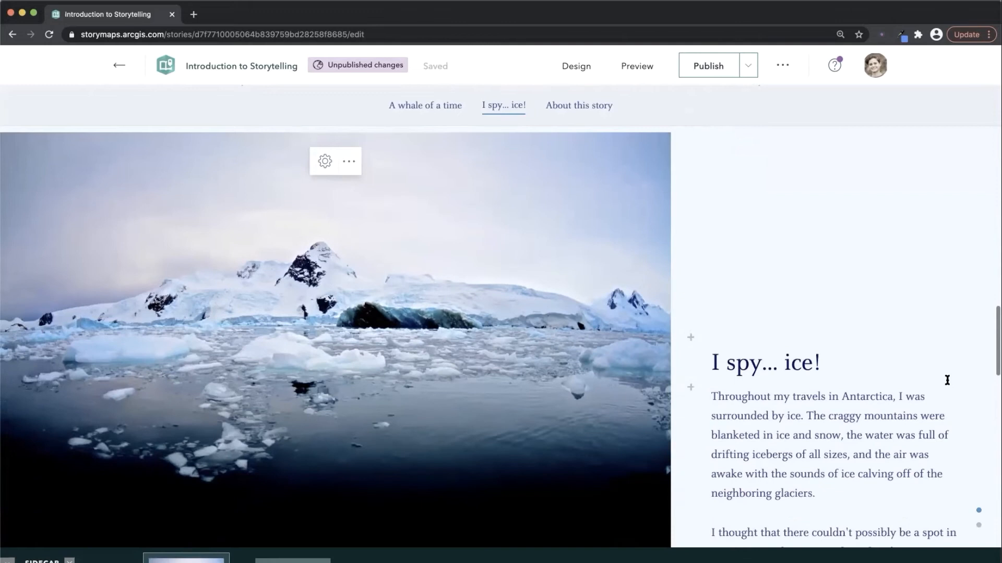
scroll(down, 3)
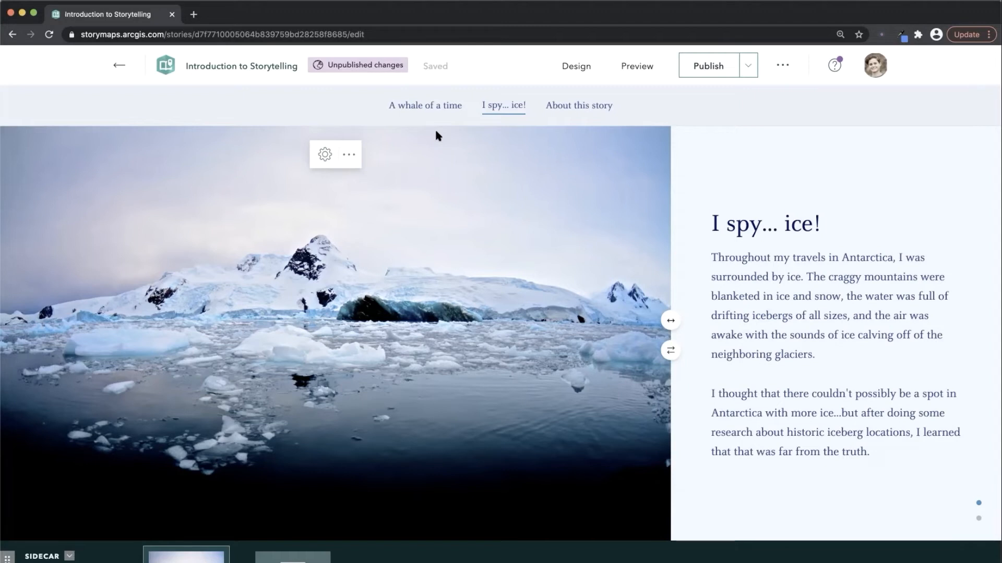
Open the iceberg image's options and view its alt text on the Properties tab.
click(323, 154)
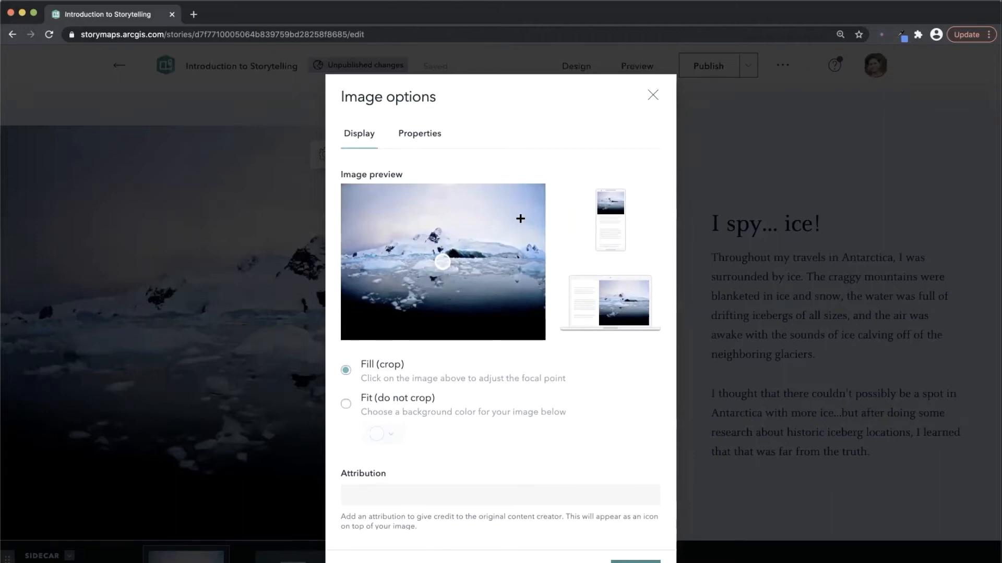
mouse_move(432, 129)
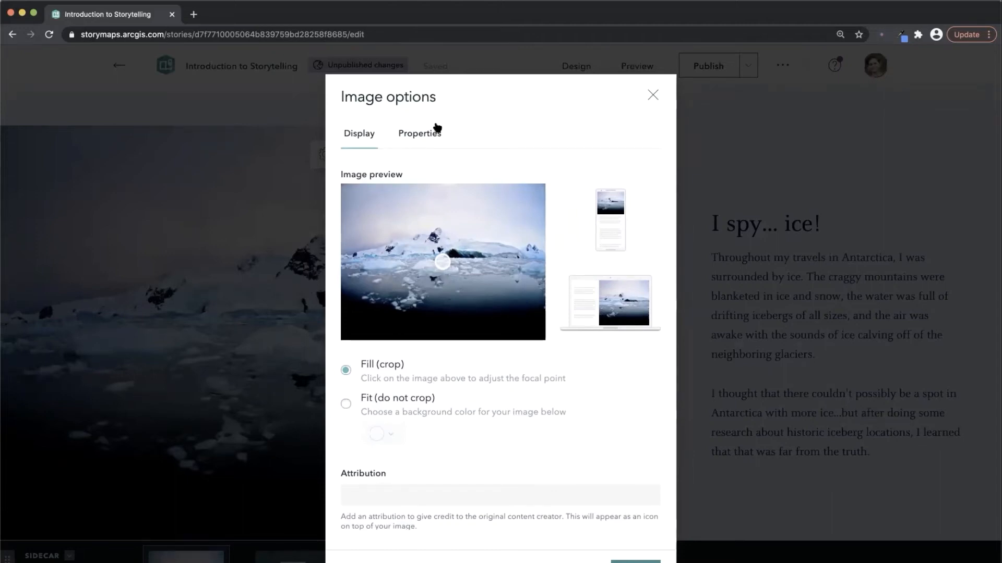
click(419, 134)
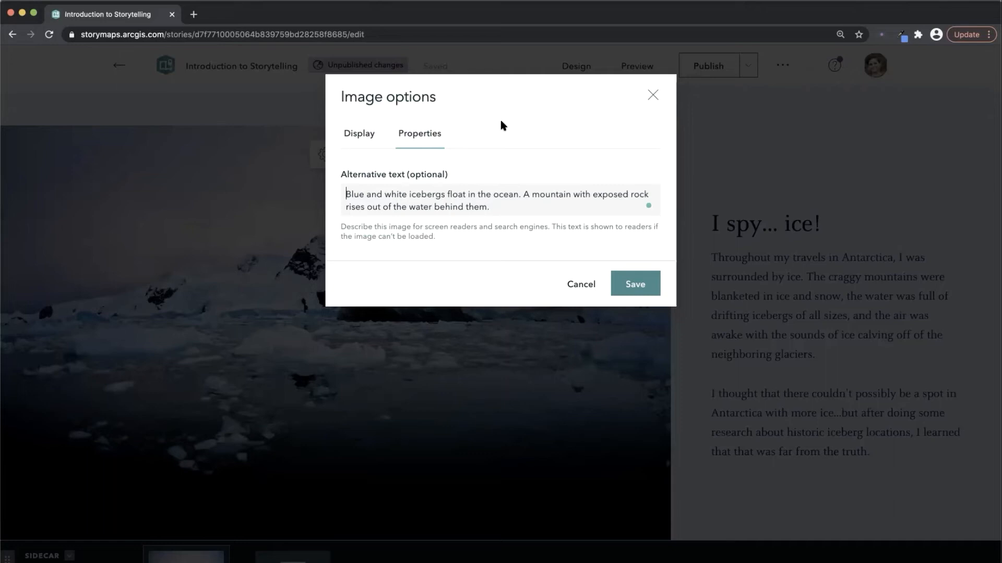
mouse_move(623, 99)
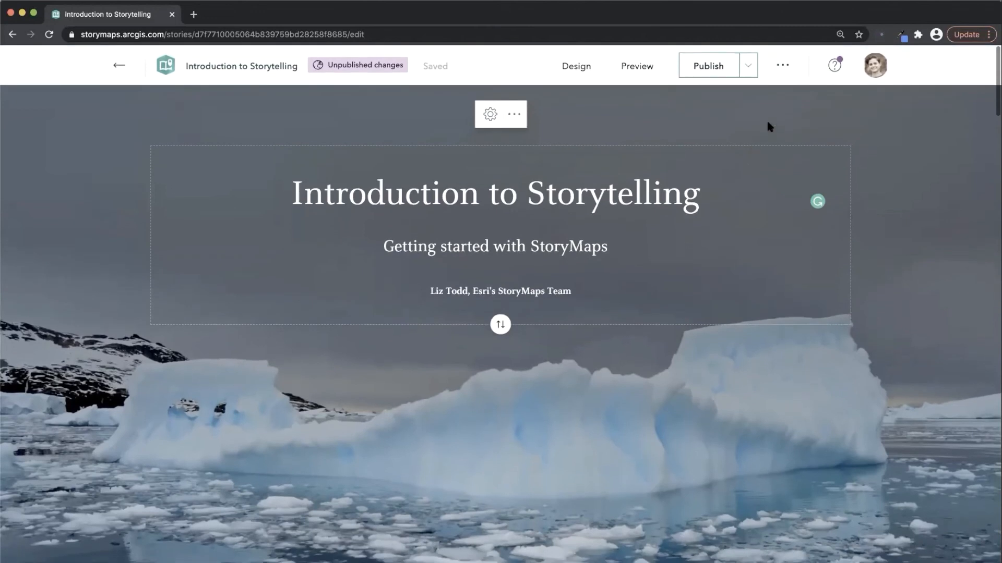
In the Design panel, choose the split cover layout and scroll through Theme options.
click(576, 66)
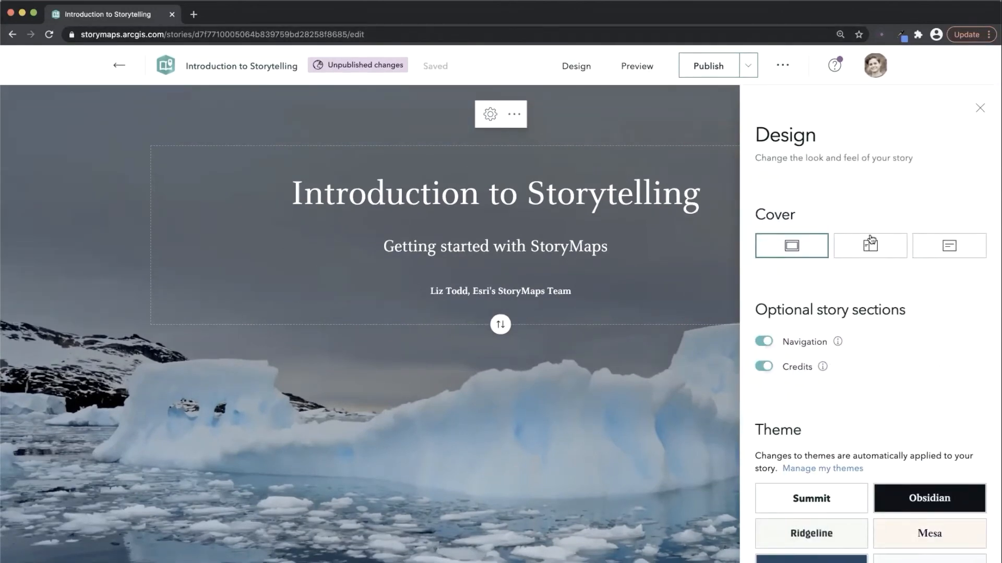
click(869, 245)
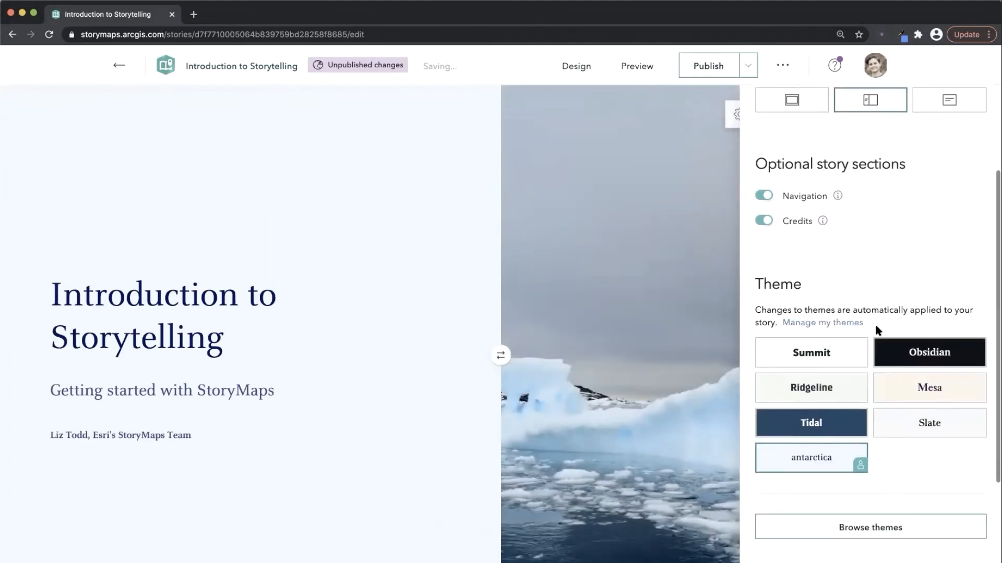
scroll(down, 3)
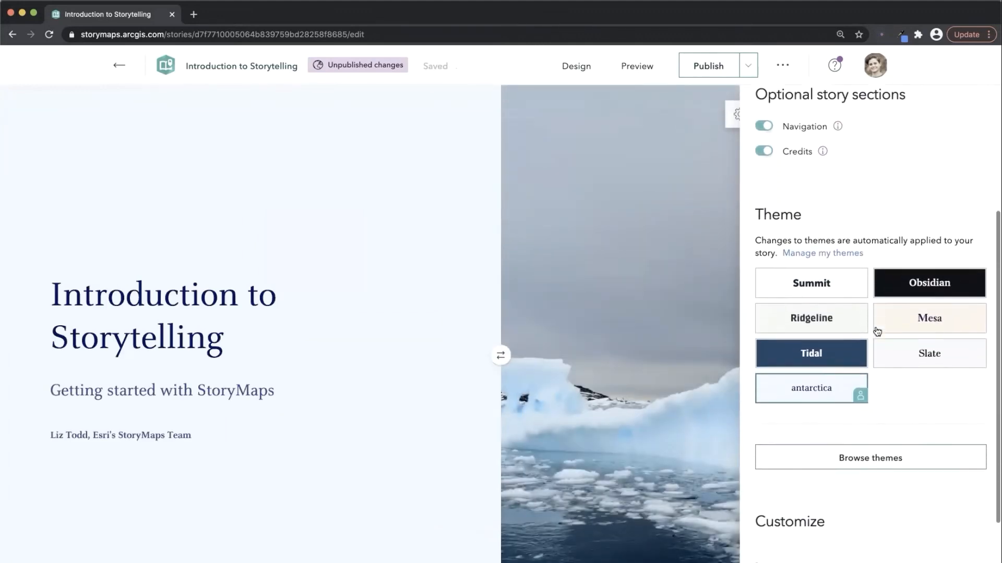
scroll(down, 3)
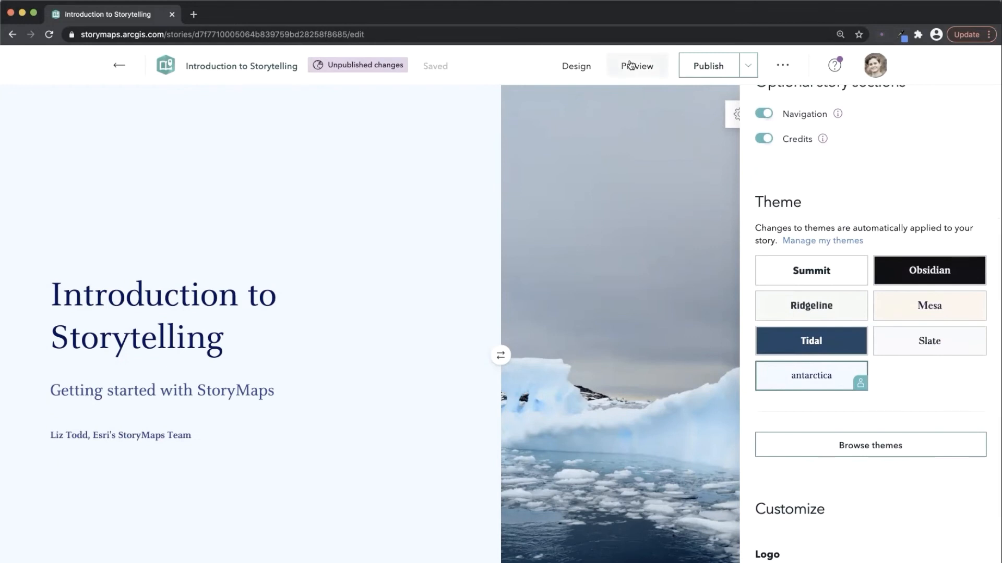
Preview the story at desktop size, then return to the builder via Edit story.
click(637, 65)
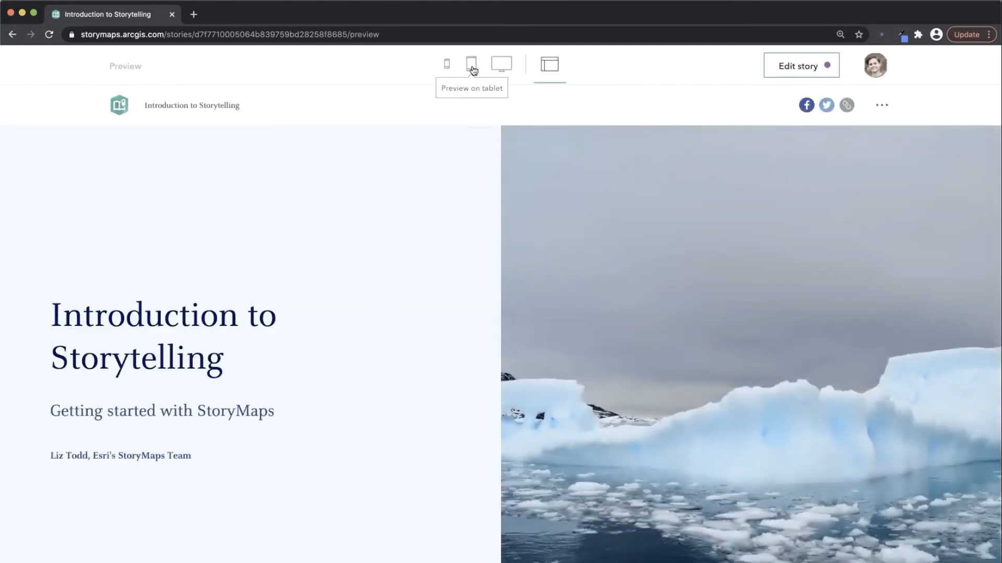
click(500, 65)
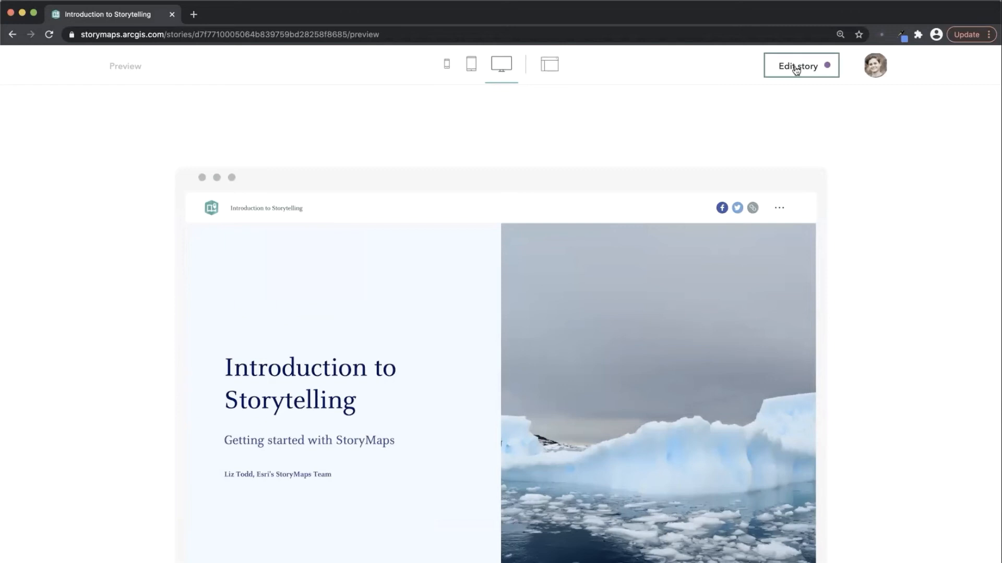
click(796, 68)
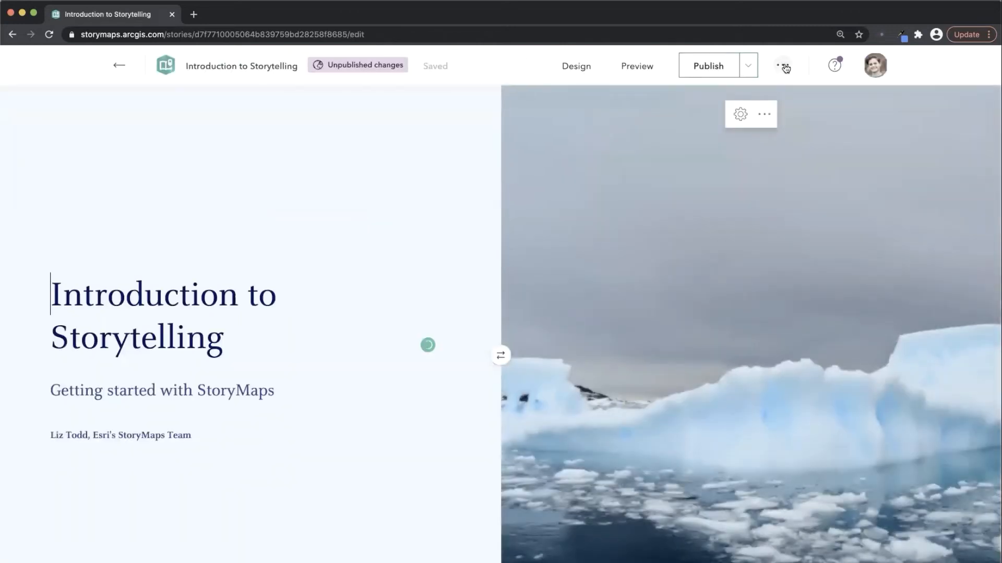
Open the top-bar ellipsis menu listing sharing settings, duplicate and unpublish.
click(782, 66)
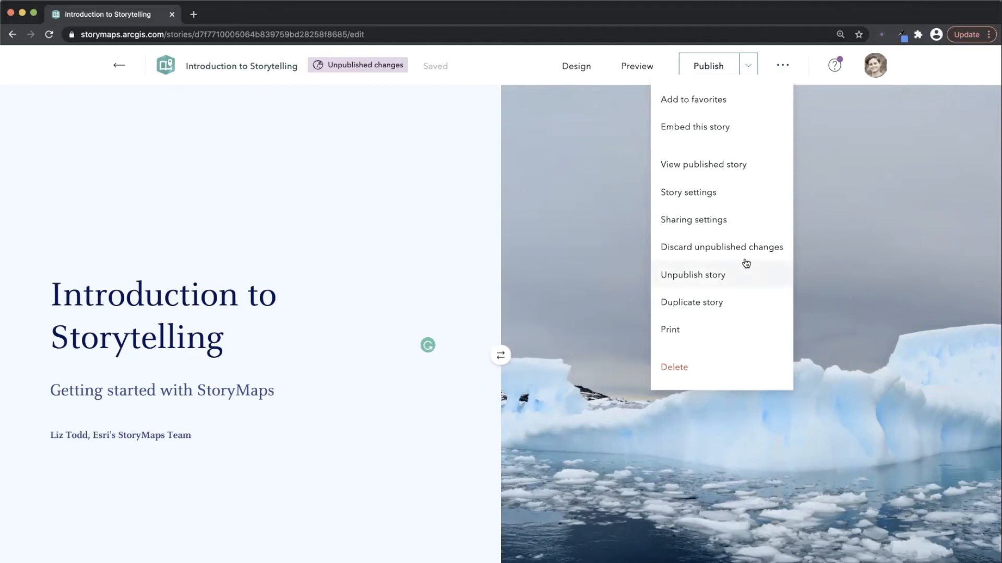
mouse_move(730, 302)
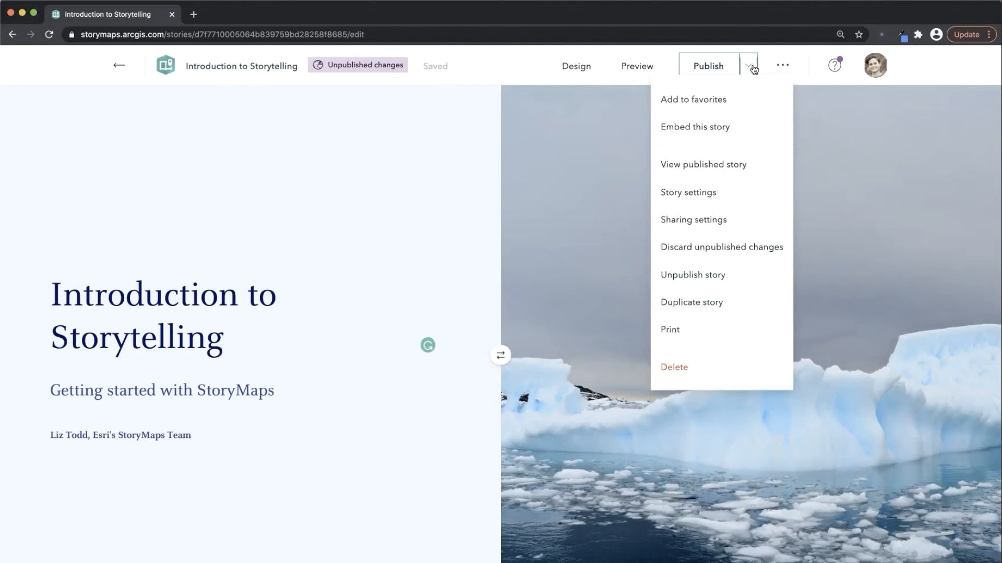
Open the Sharing panel and try Private and My organization before settling on Everyone (Public).
click(693, 220)
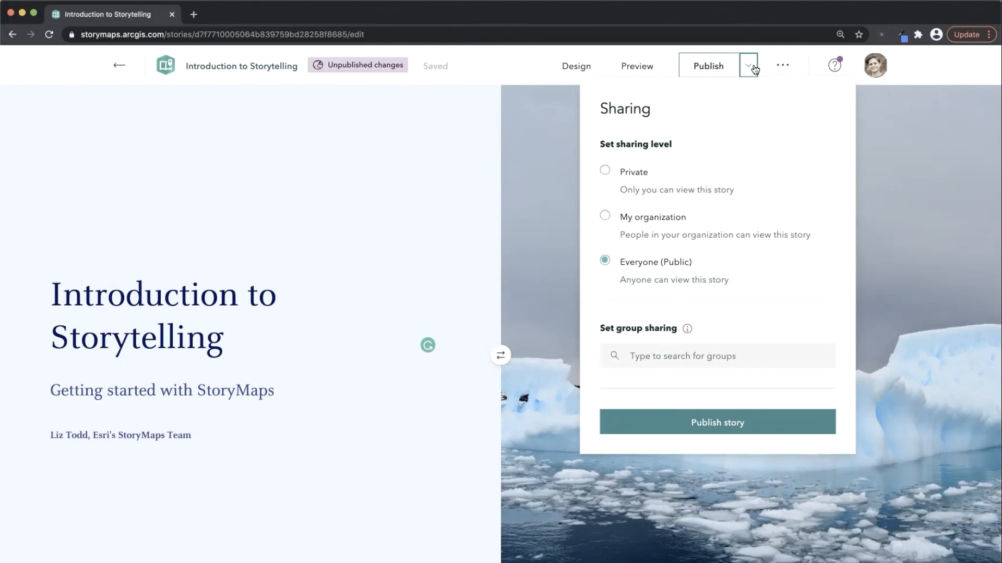
click(604, 170)
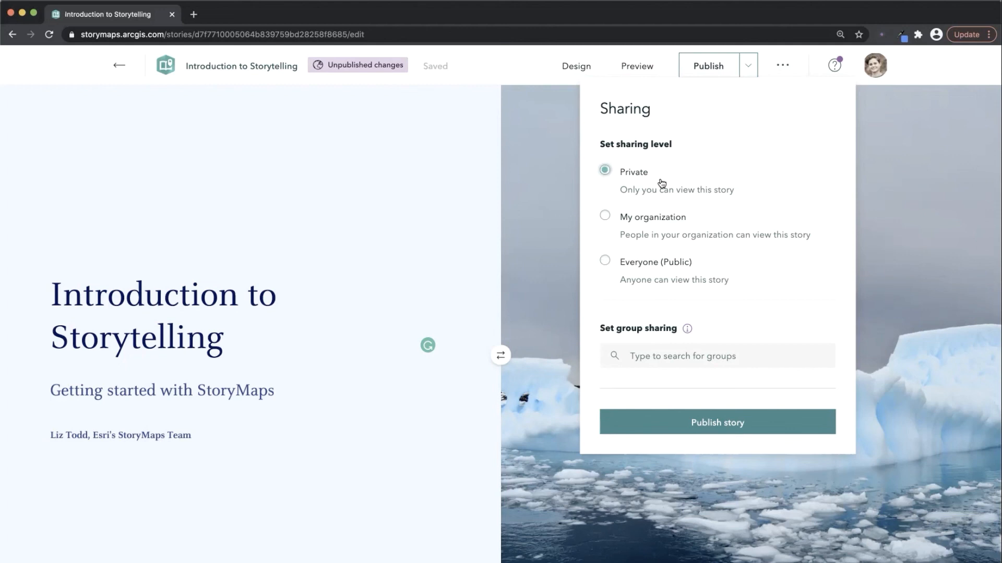
click(604, 217)
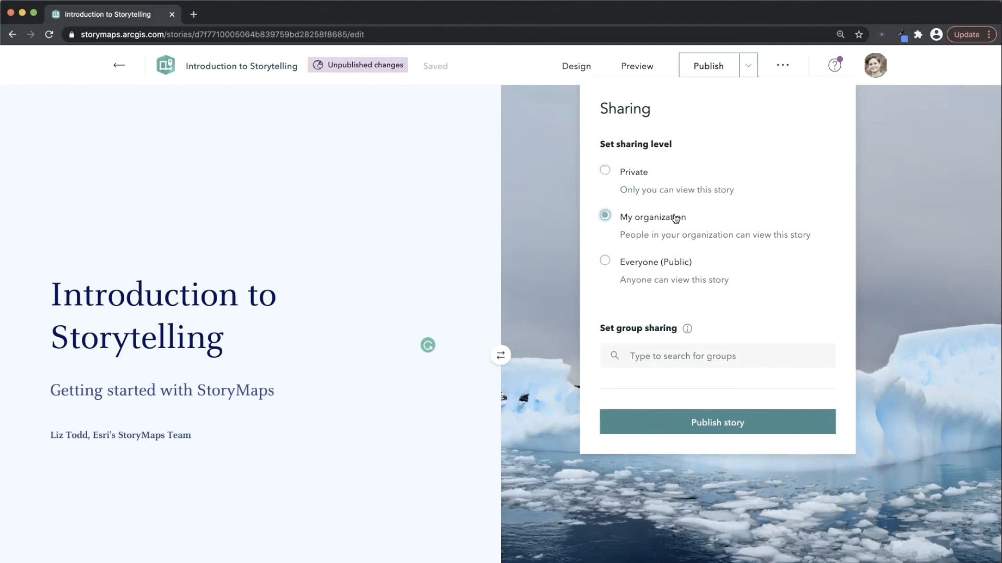
mouse_move(665, 250)
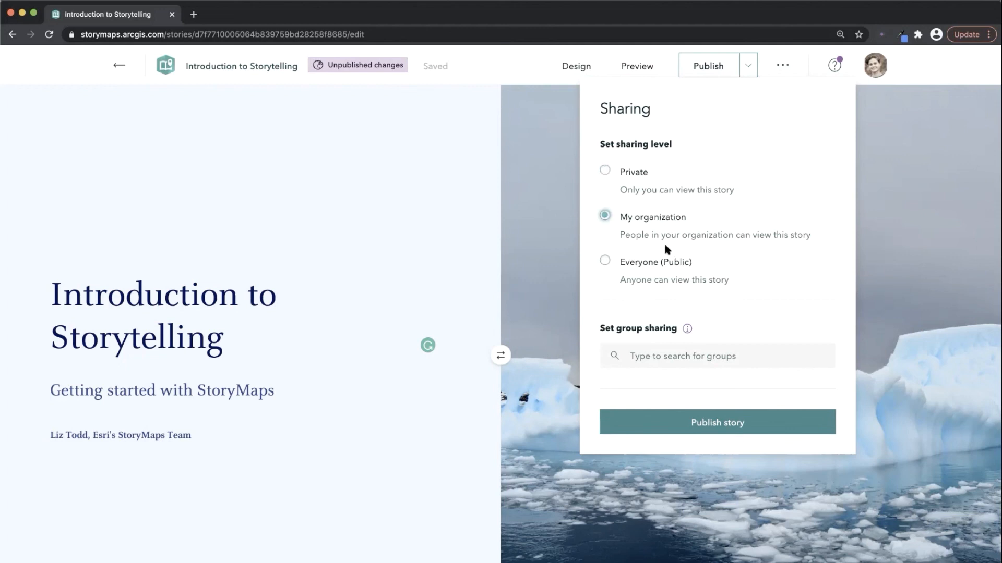
click(605, 261)
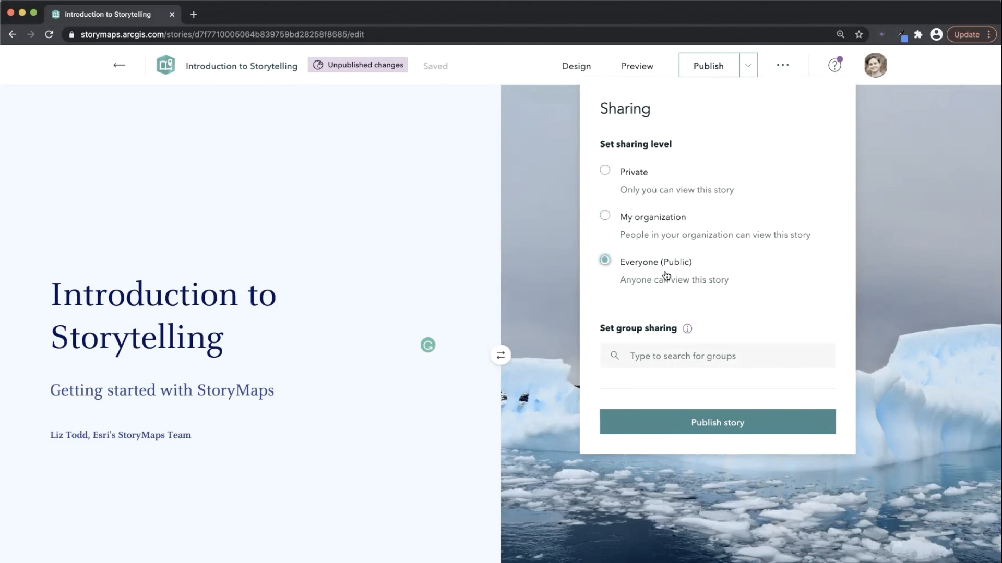
mouse_move(734, 332)
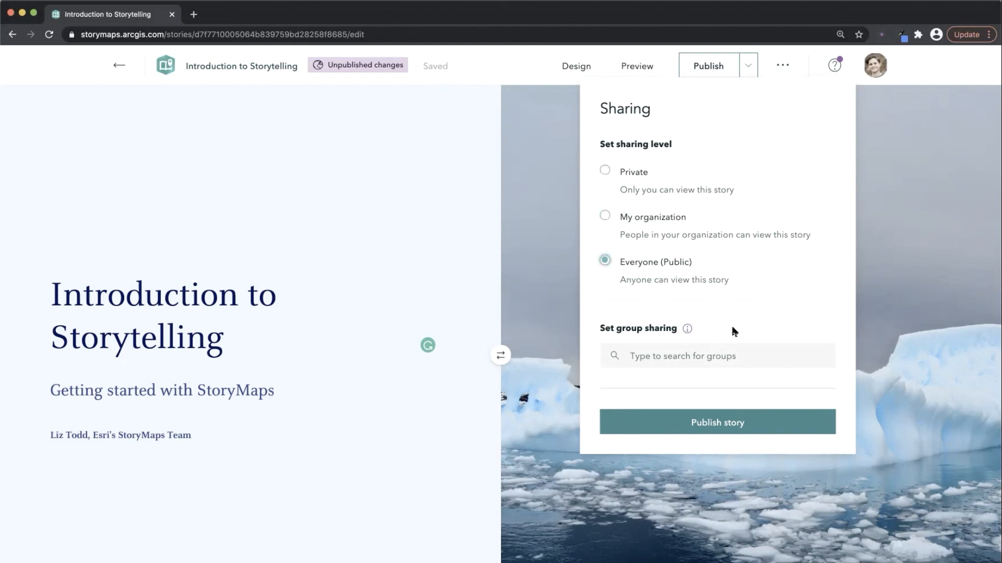
mouse_move(728, 320)
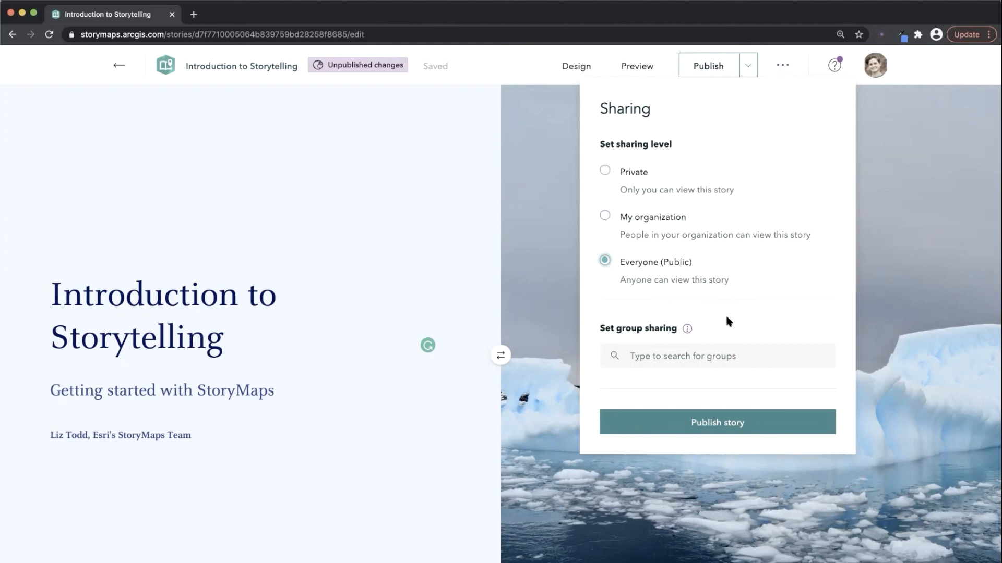